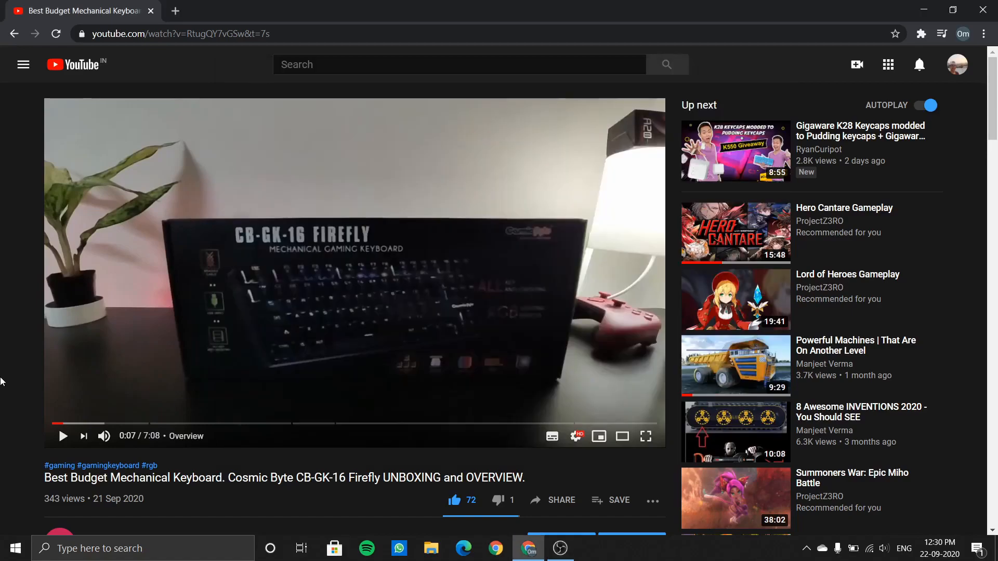
pyautogui.moveTo(383, 323)
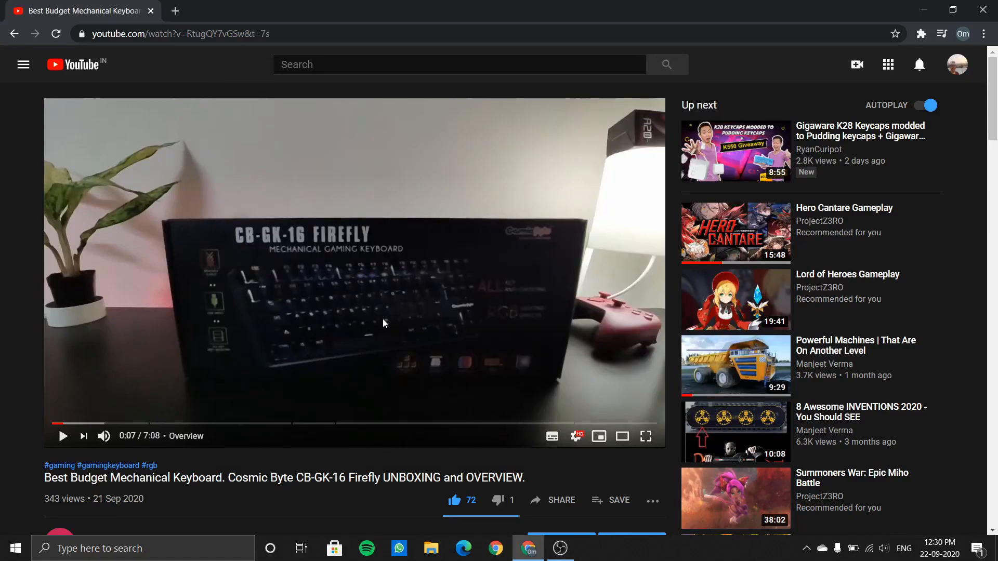
# Scroll the Firefly unboxing video page down to the description's Dropbox firmware links.
pyautogui.scroll(-3)
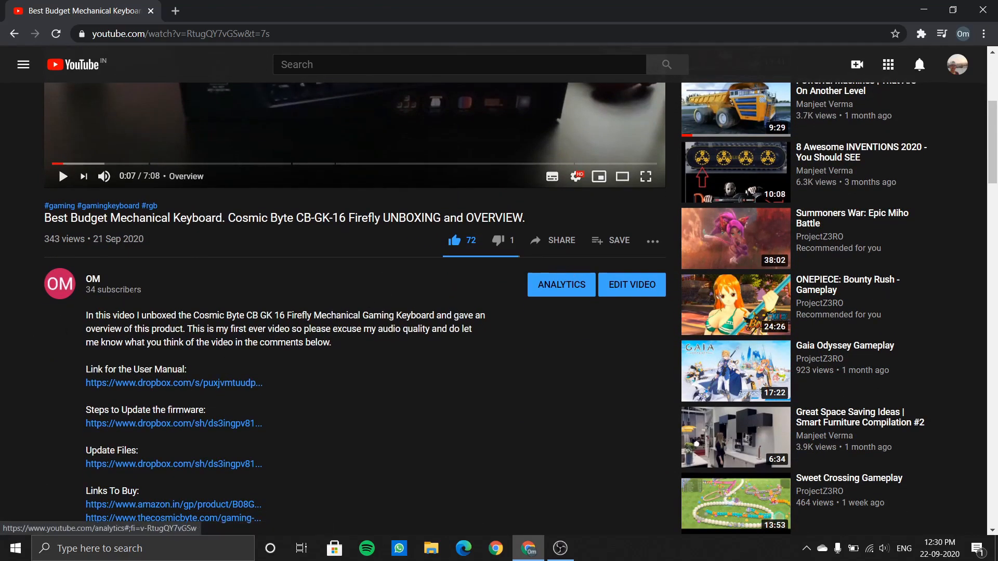
pyautogui.scroll(-3)
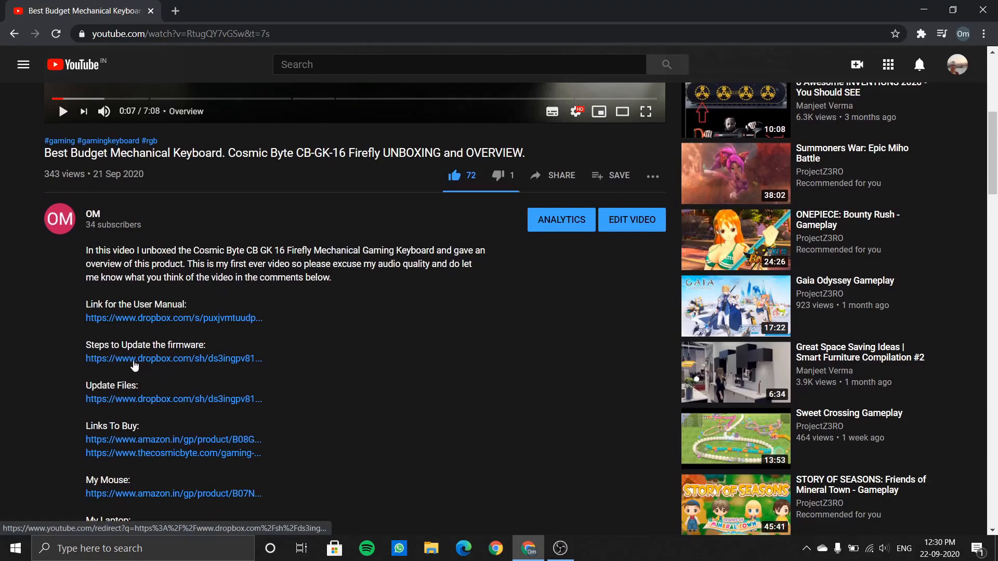
pyautogui.moveTo(159, 399)
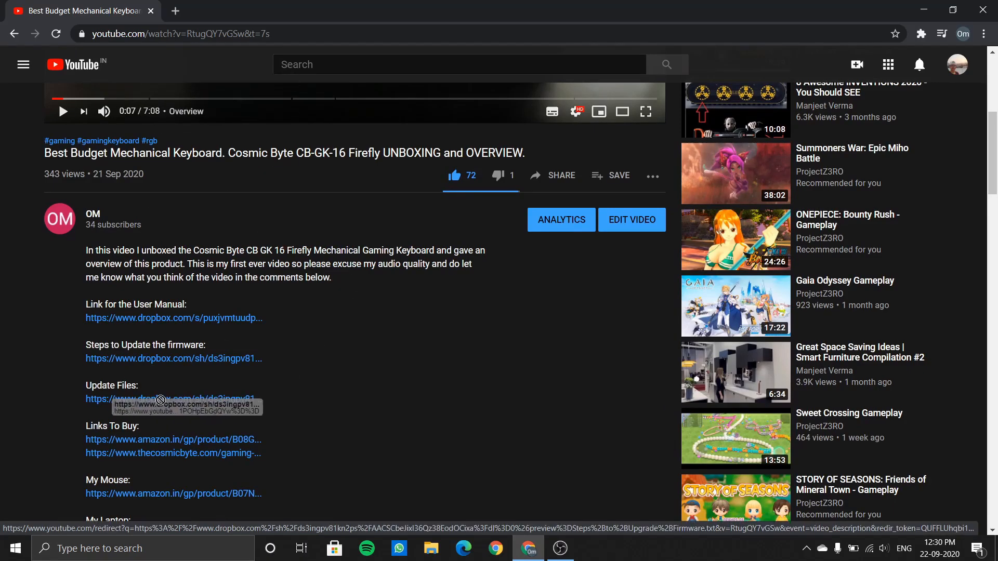
# Direct-download 'GK-16 Firefly Firmware 17 Sep. 2020.zip' from Dropbox and open it.
pyautogui.click(173, 399)
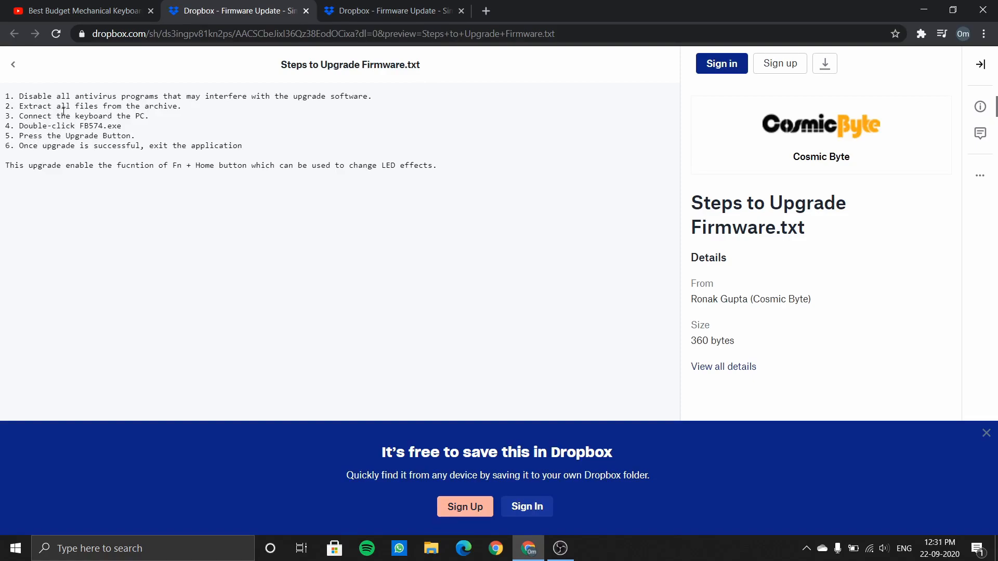
pyautogui.moveTo(388, 11)
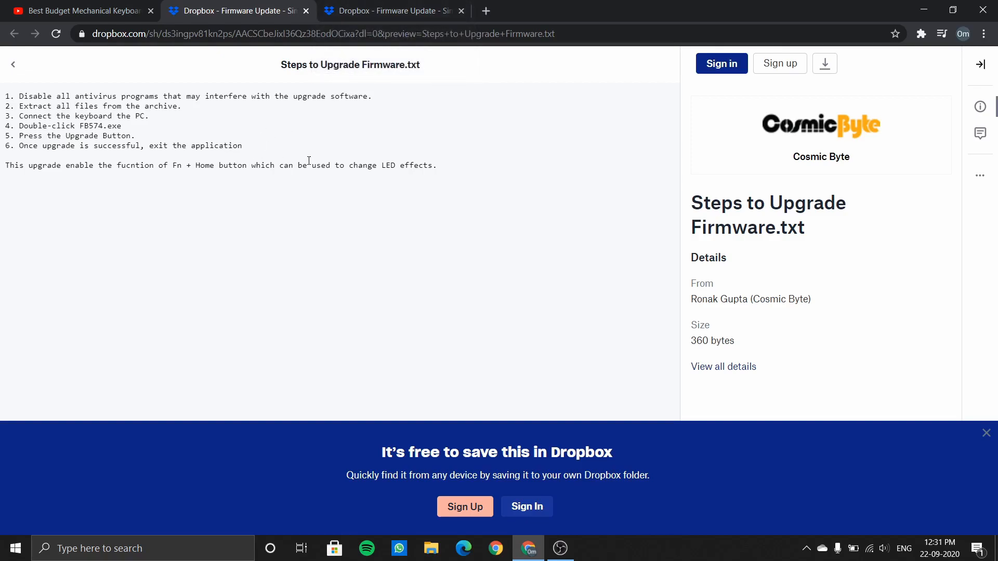
pyautogui.moveTo(531, 5)
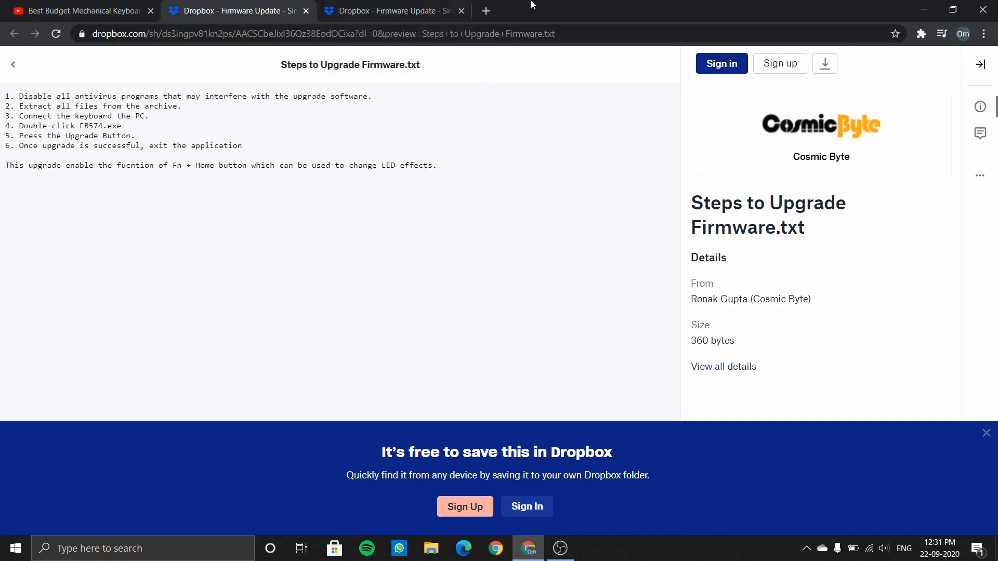
pyautogui.click(390, 11)
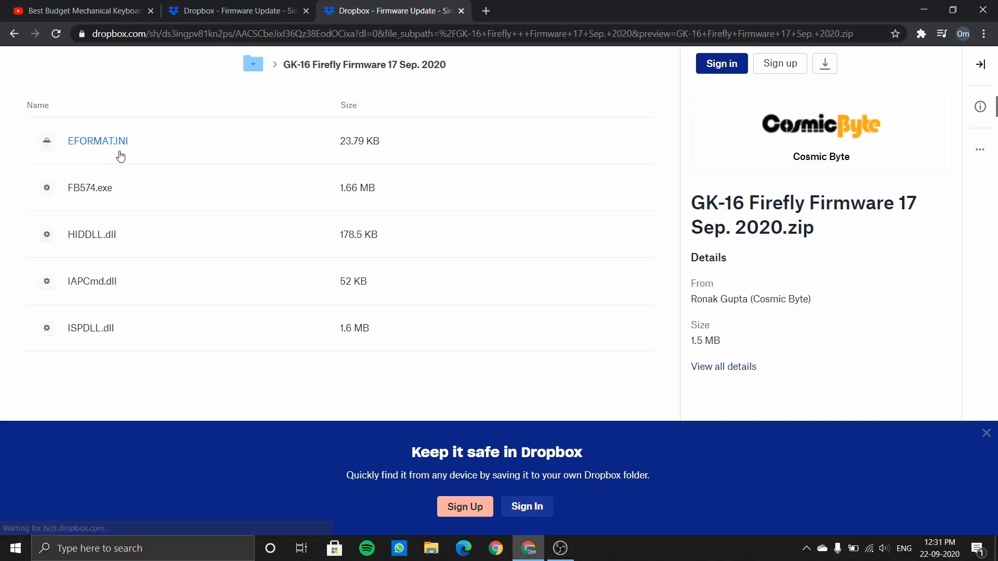
pyautogui.click(14, 34)
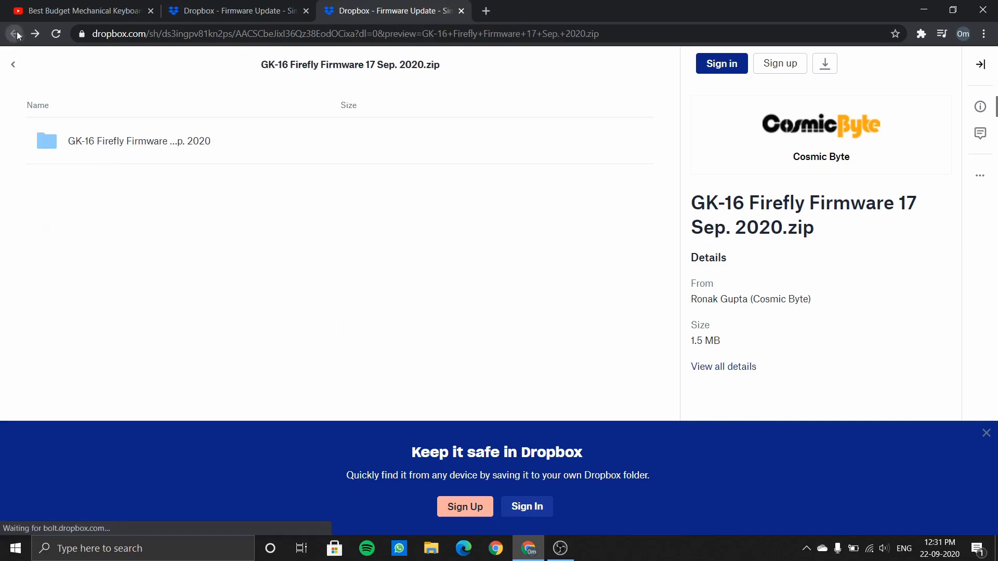
pyautogui.click(824, 63)
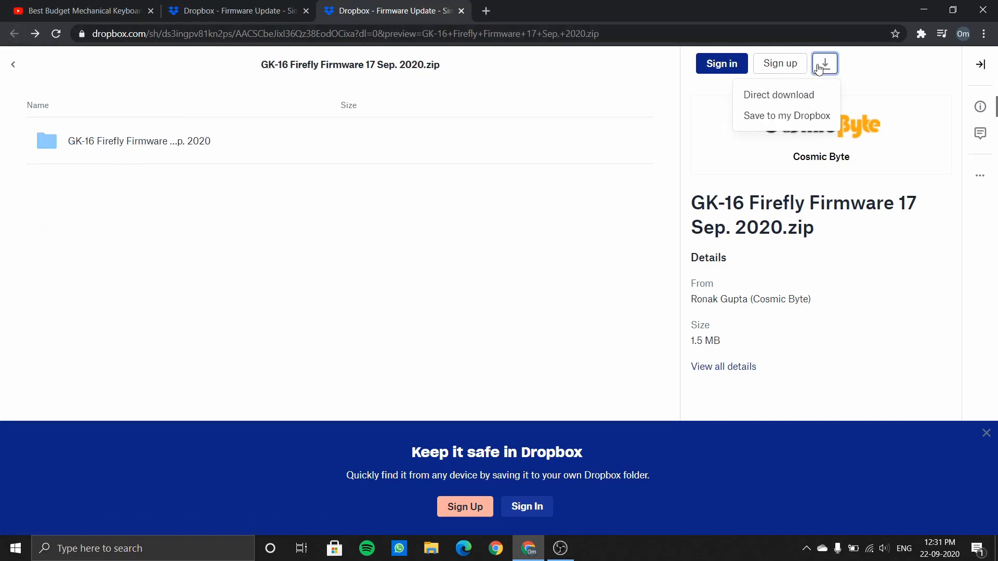
pyautogui.click(777, 94)
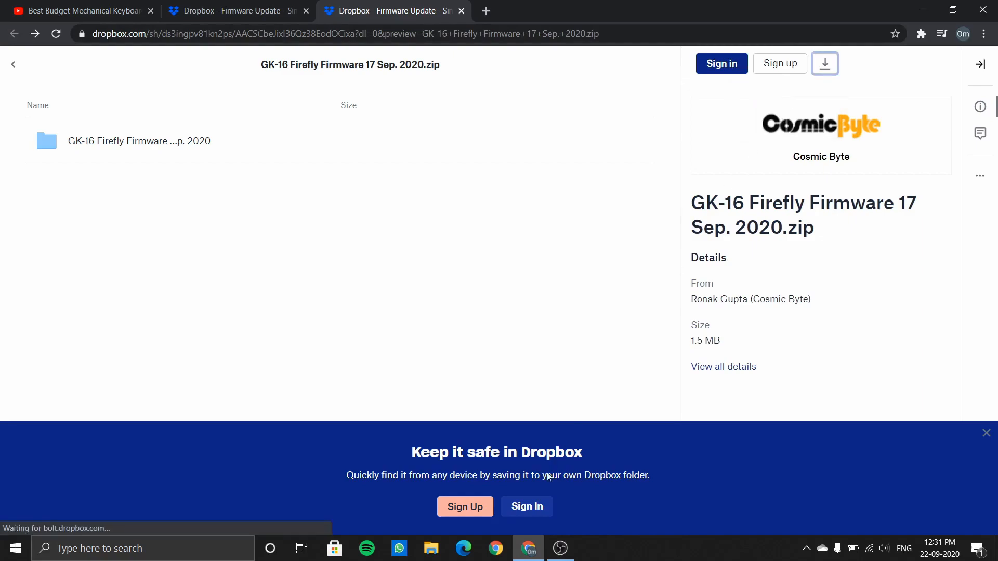
pyautogui.click(824, 63)
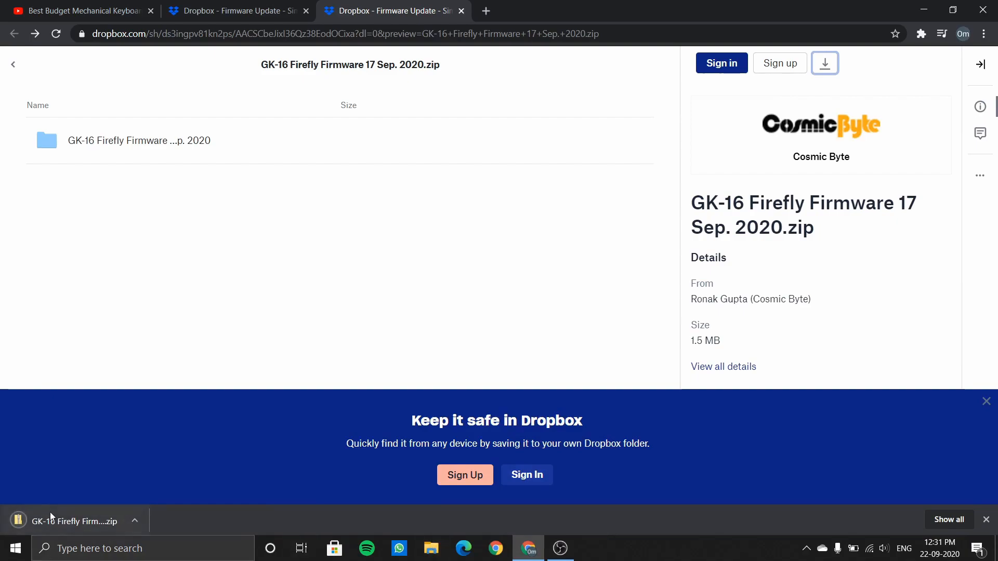
pyautogui.click(430, 547)
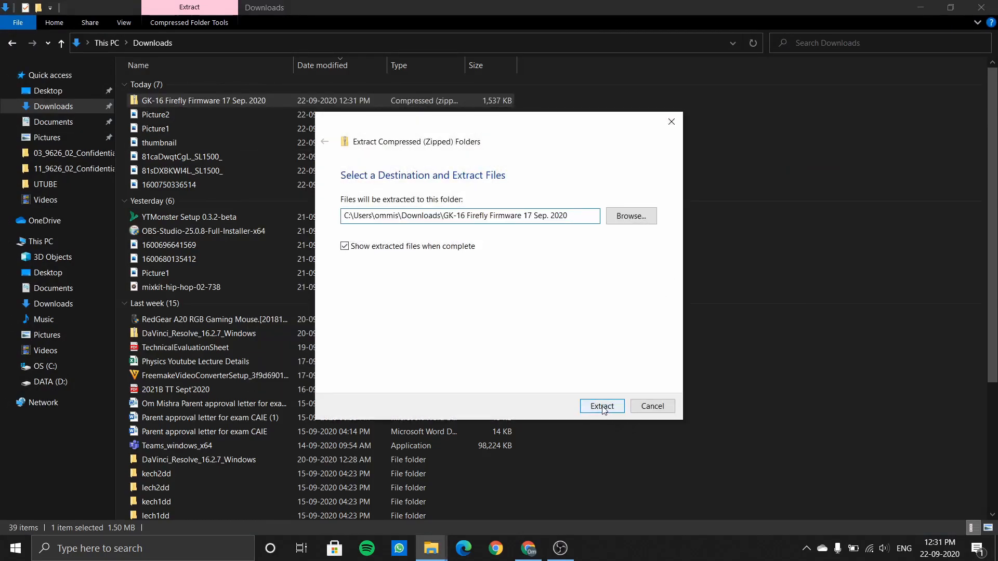
# Extract the firmware zip into Downloads, open the extracted folder and select FB574.
pyautogui.click(601, 406)
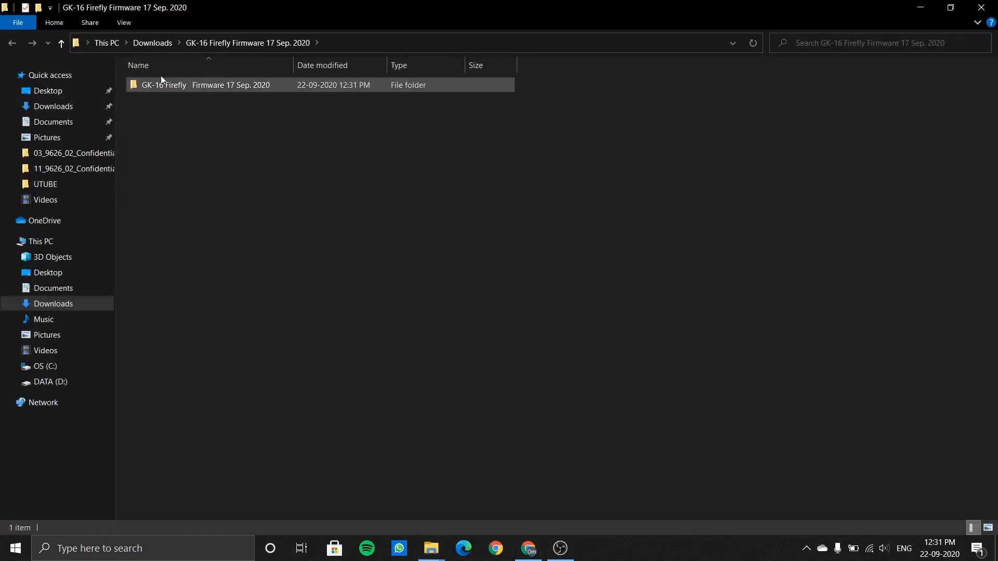
pyautogui.doubleClick(164, 85)
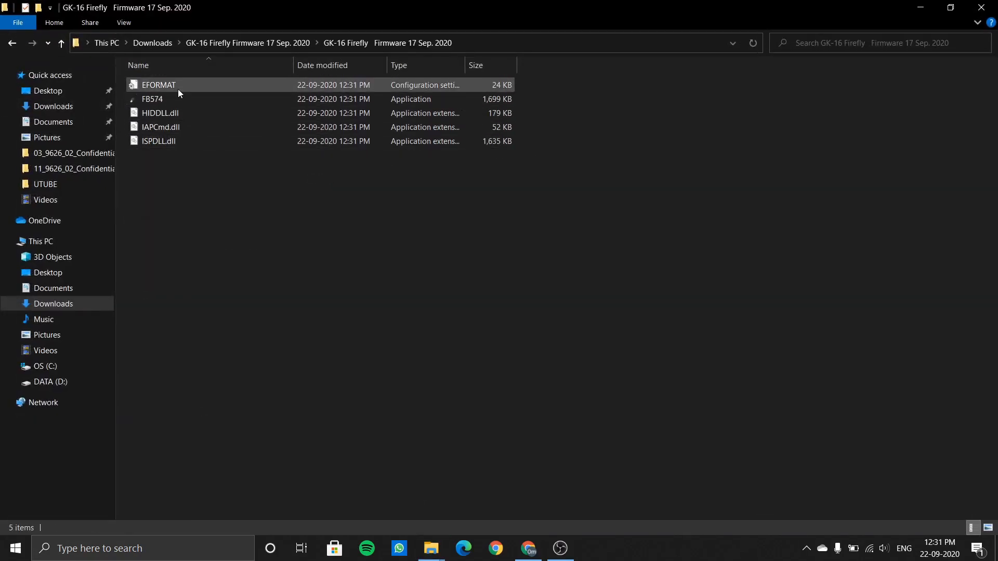
pyautogui.click(152, 99)
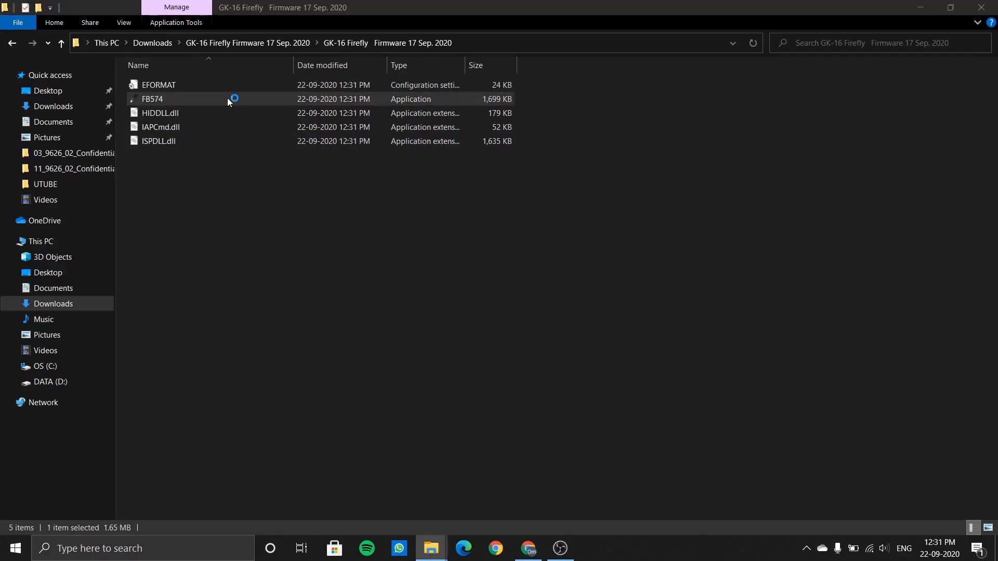
# Launch FB574, run Upgrade until Program MCU Flash completes, then Exit.
pyautogui.doubleClick(152, 99)
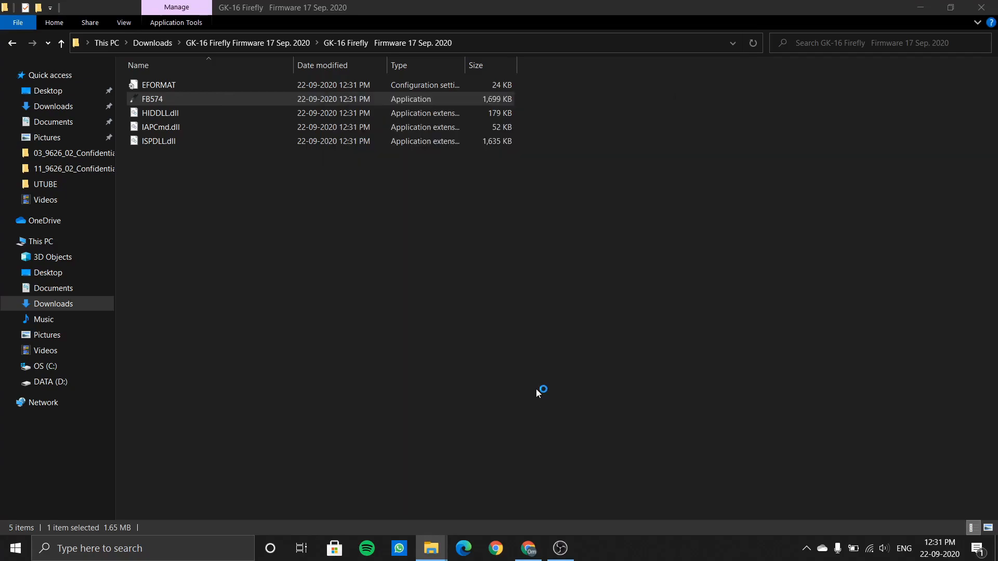
pyautogui.doubleClick(151, 99)
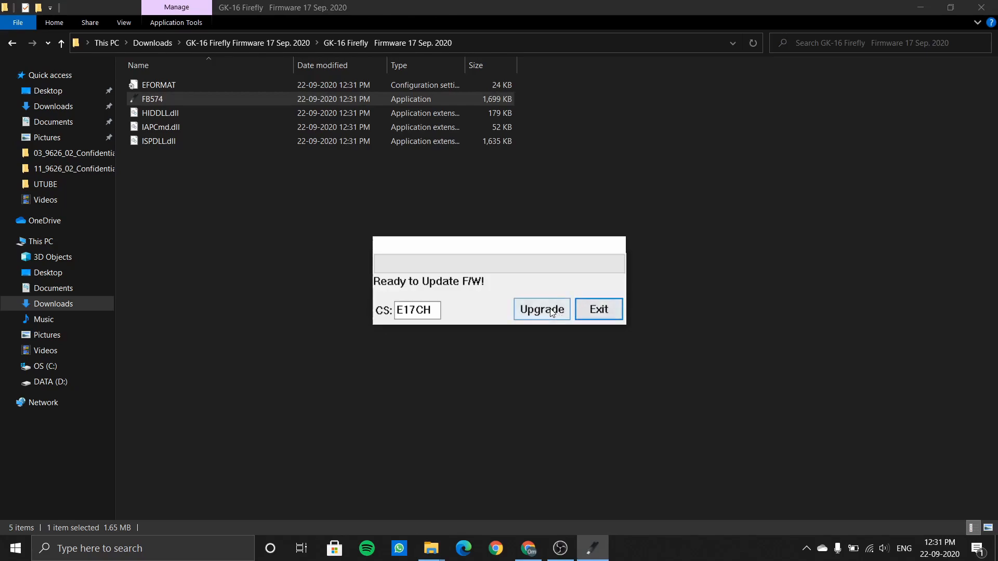
pyautogui.click(541, 309)
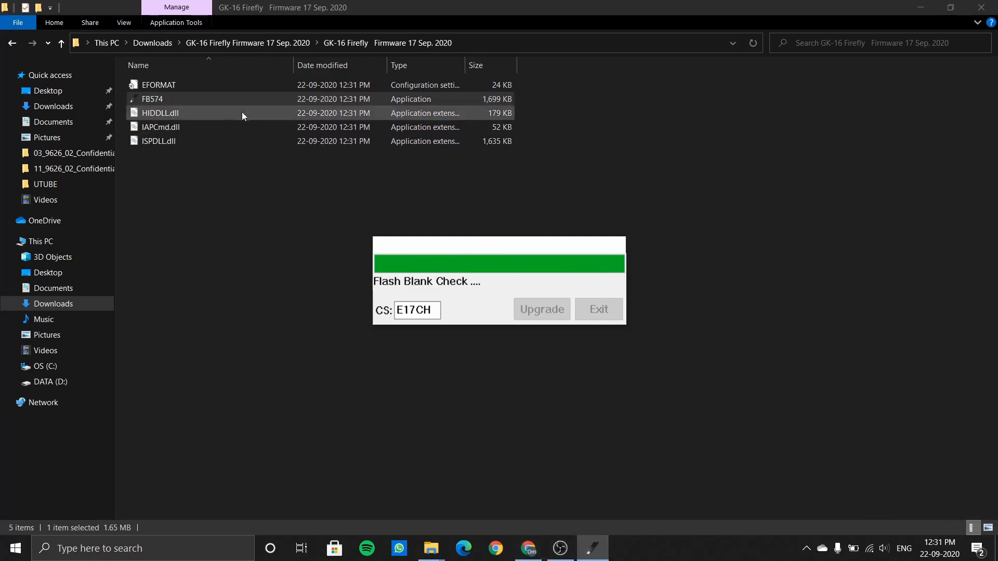
pyautogui.click(158, 85)
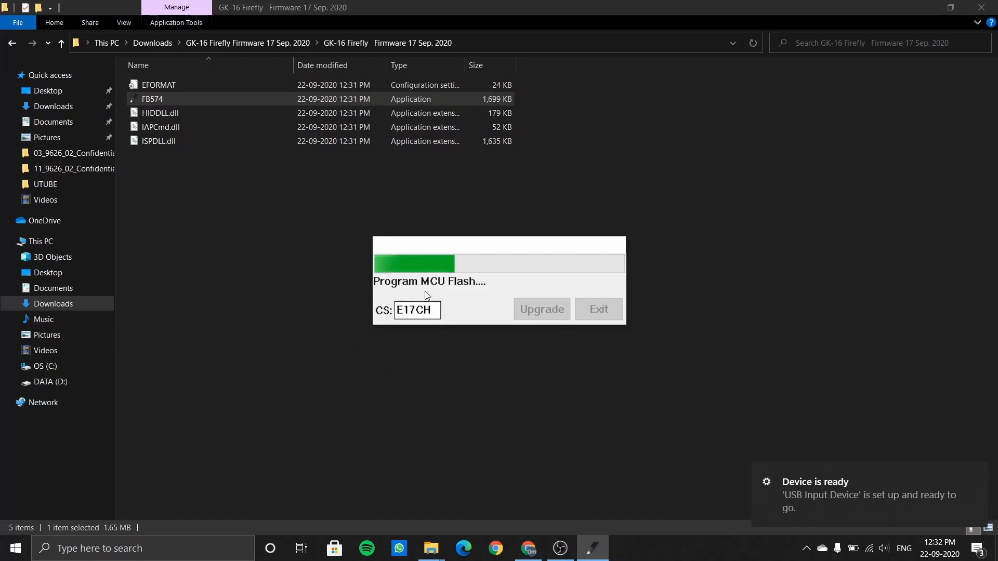
pyautogui.moveTo(560, 330)
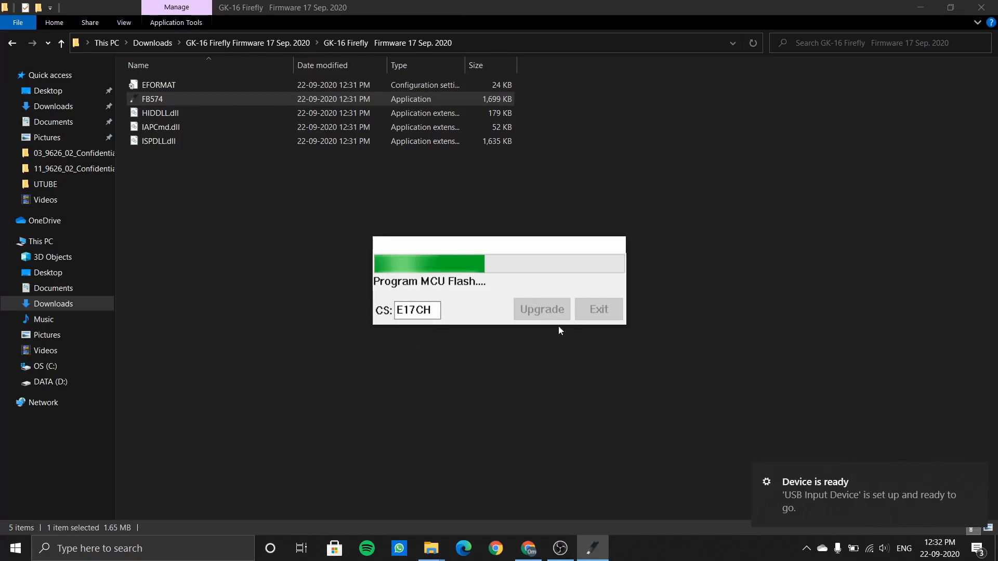
pyautogui.moveTo(462, 360)
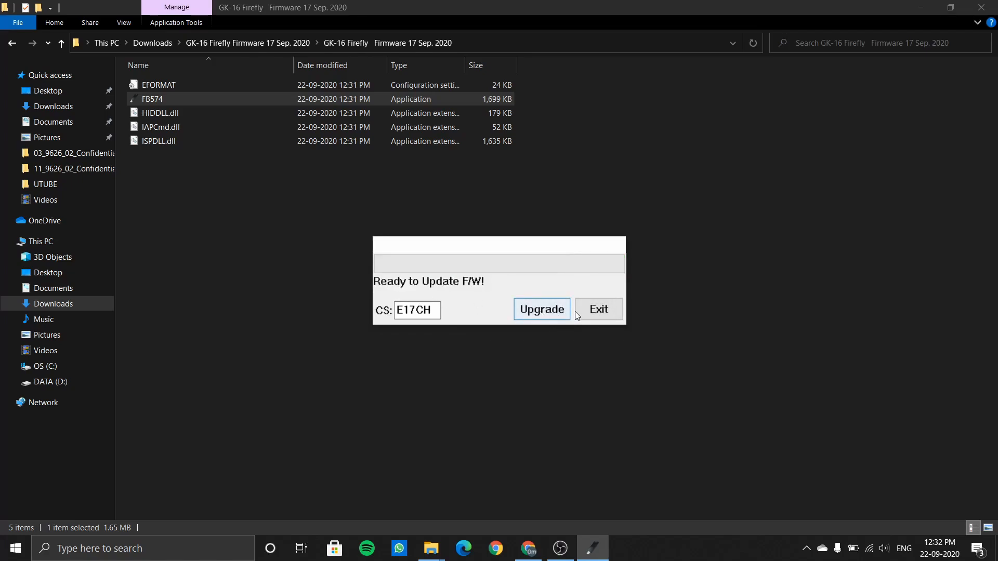
pyautogui.click(597, 309)
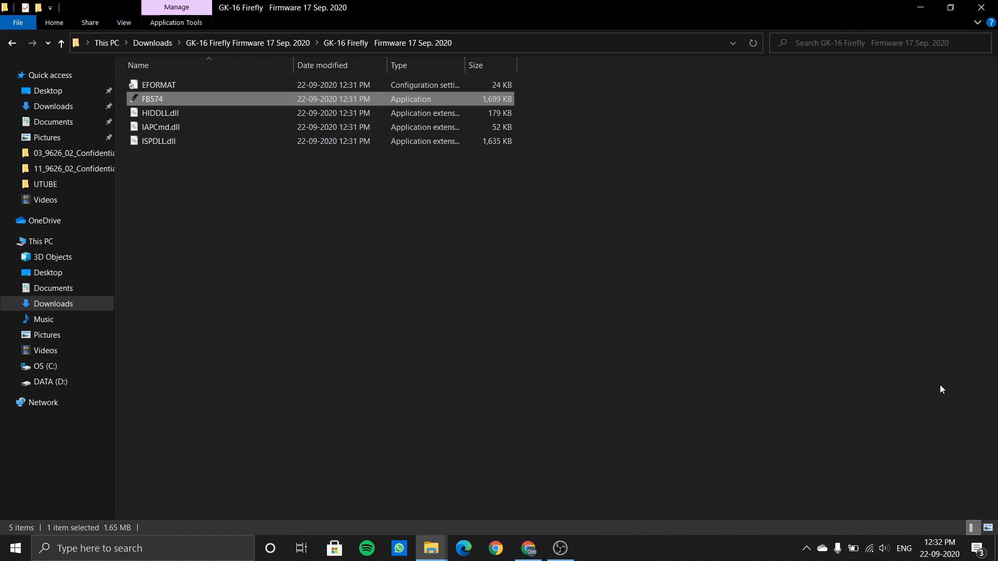
# Switch from File Explorer to Chrome from the taskbar for a new tab.
pyautogui.click(558, 548)
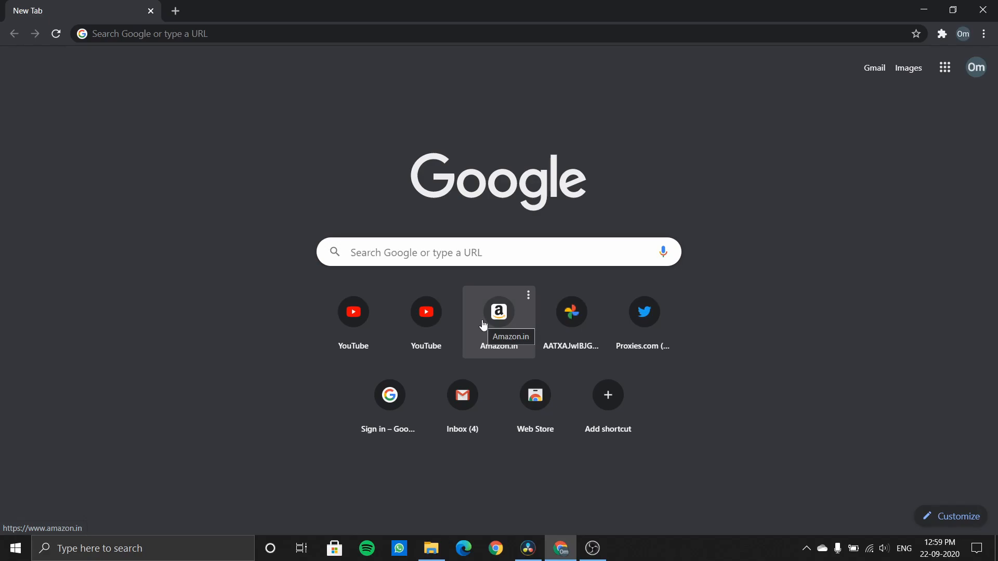
# Search 'cosmic byte keyboard' and reach the CB-GK-16 Firefly page via Gaming Keyboard.
pyautogui.write('cosmic byte keyboard')
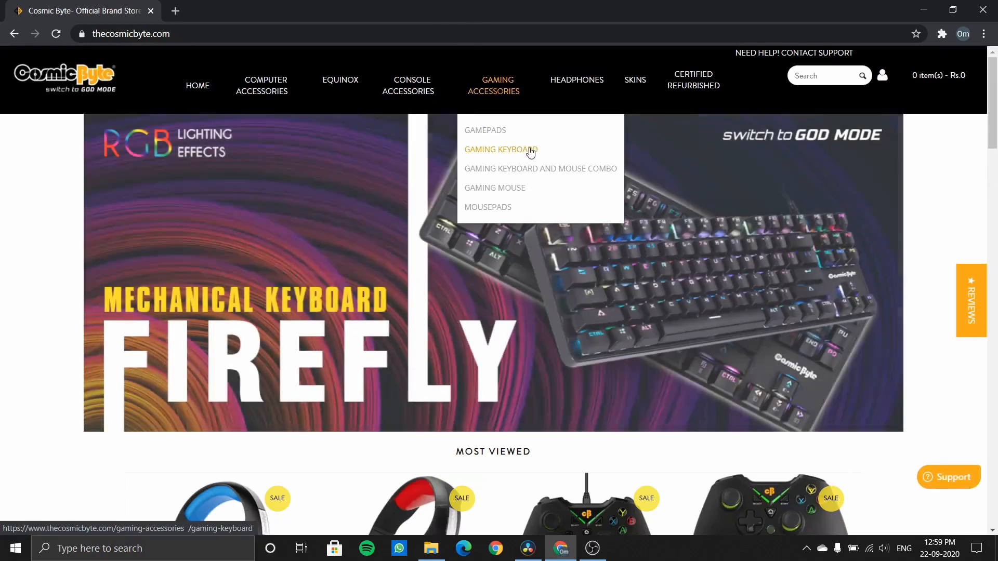
pyautogui.click(501, 149)
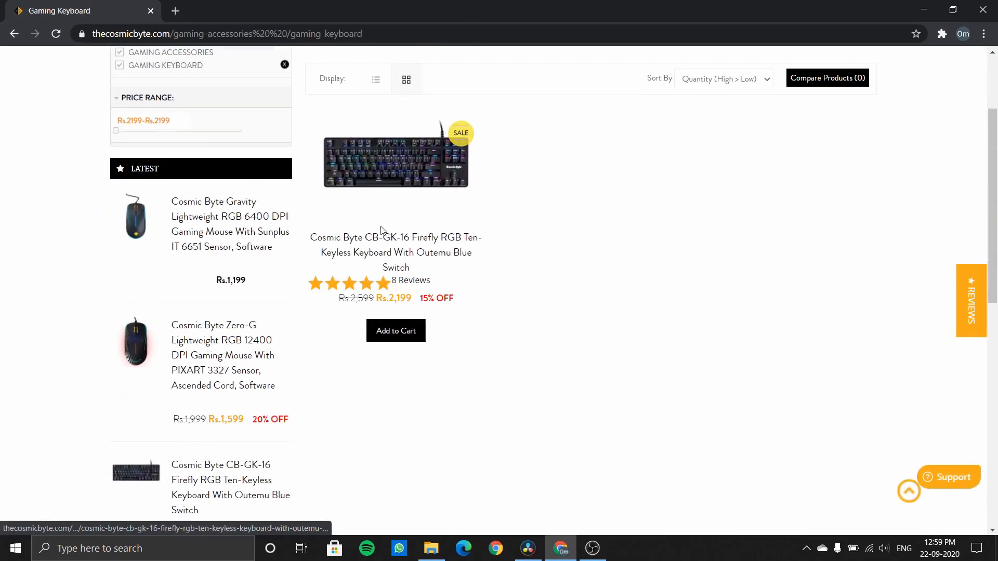
pyautogui.click(395, 252)
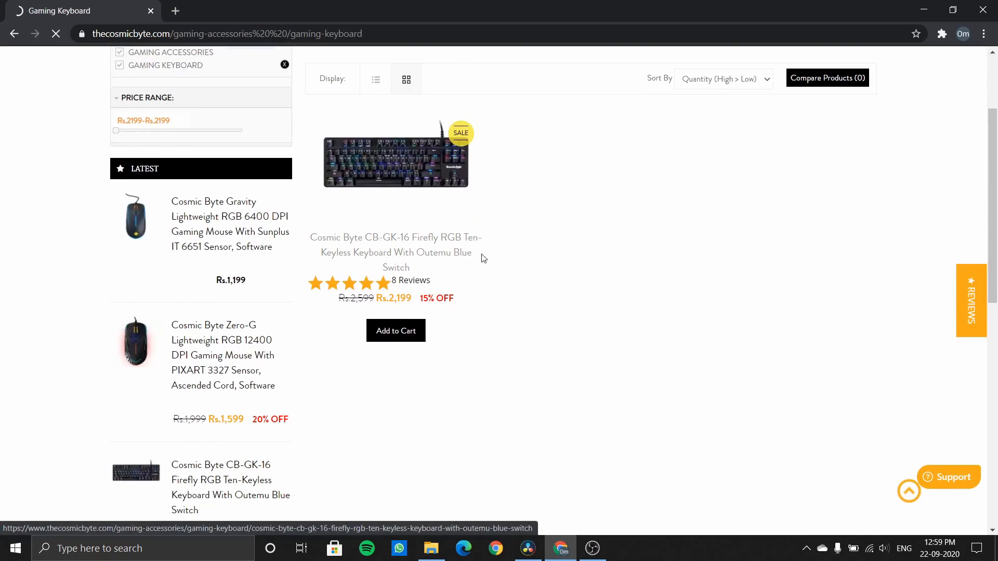
pyautogui.click(395, 251)
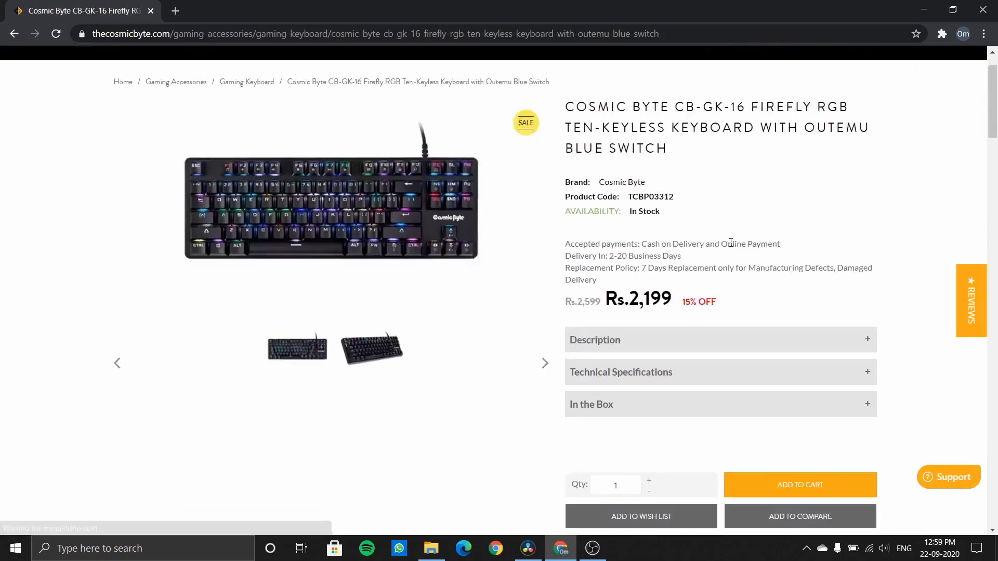
# Show the Questions tab and highlight the answer that Firefly software releases in two weeks.
pyautogui.scroll(-3)
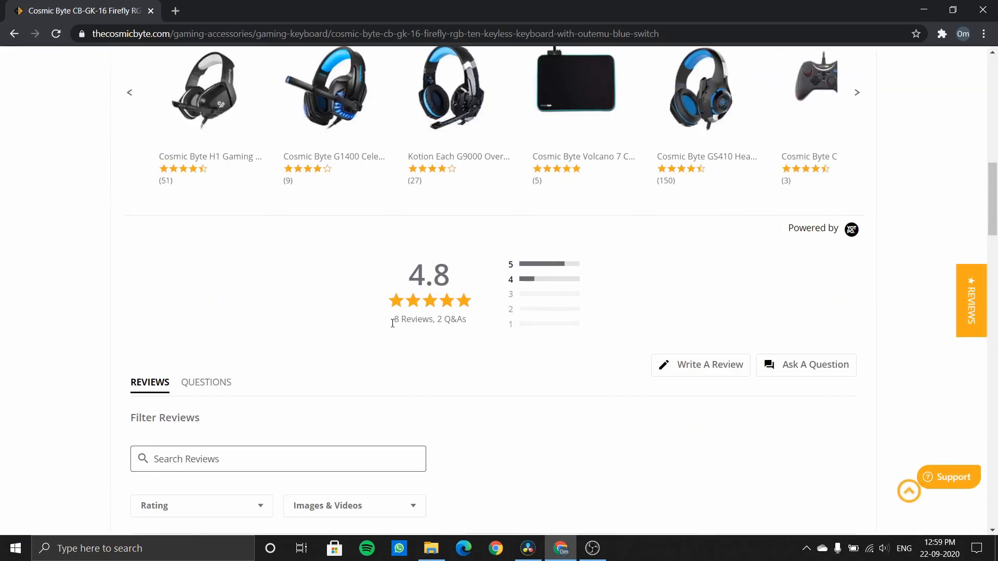
pyautogui.scroll(-3)
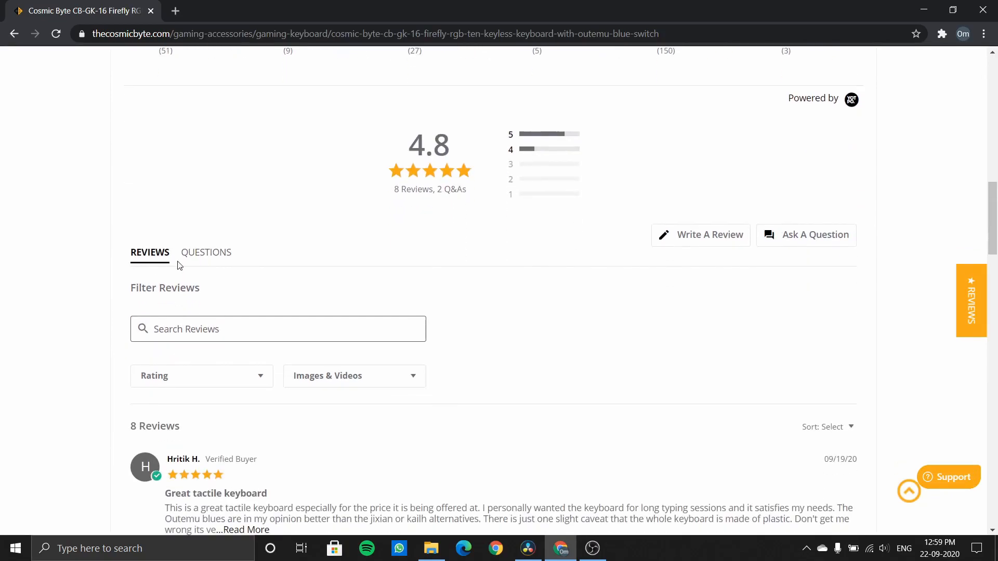
pyautogui.click(206, 252)
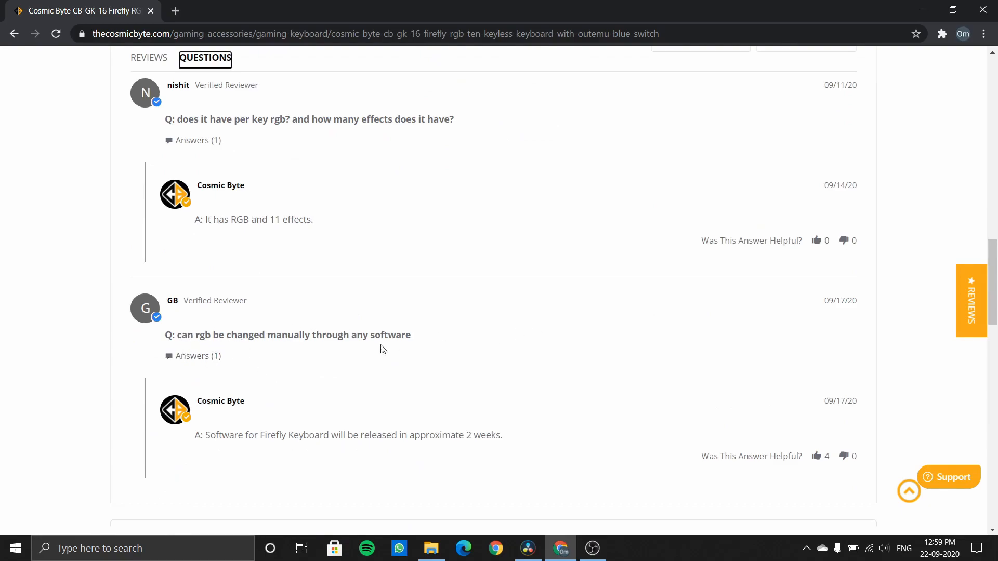
pyautogui.moveTo(207, 431)
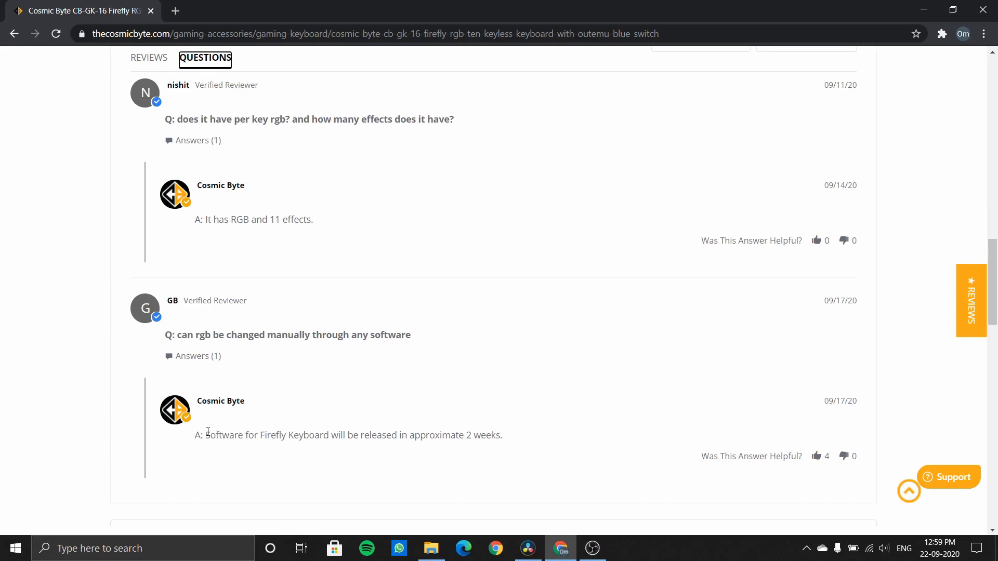
pyautogui.moveTo(204, 436); pyautogui.dragTo(376, 435)
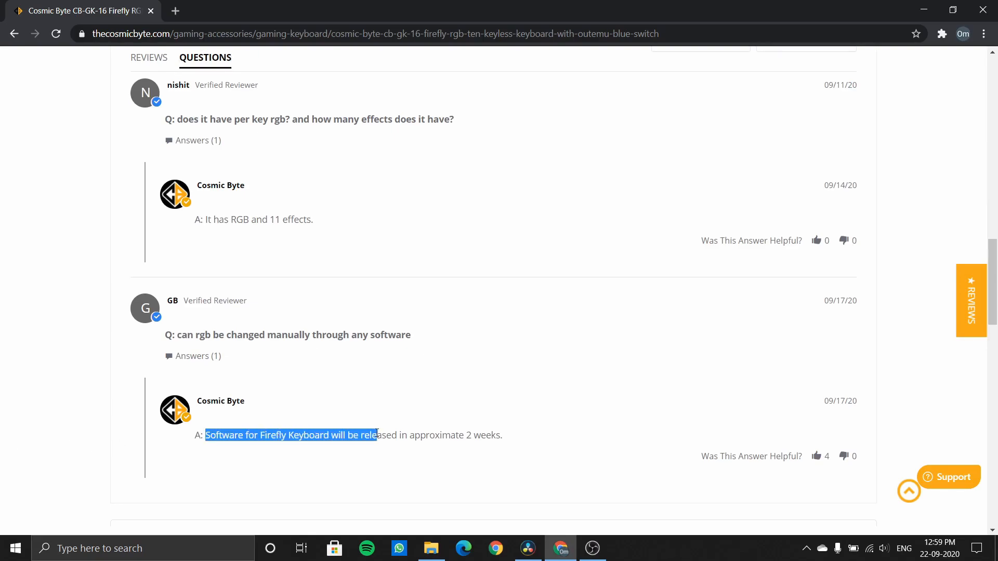
pyautogui.click(502, 435)
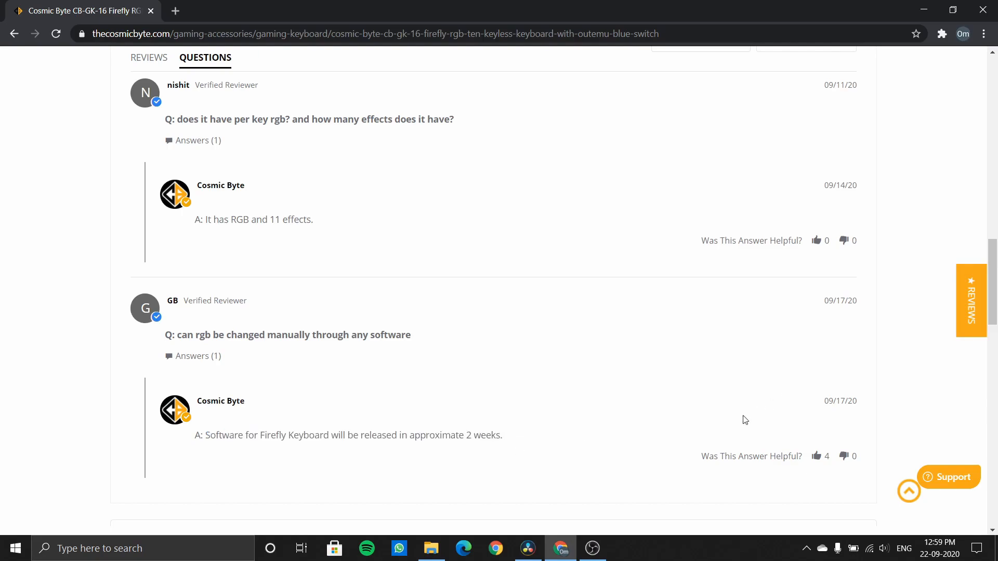
pyautogui.moveTo(374, 459)
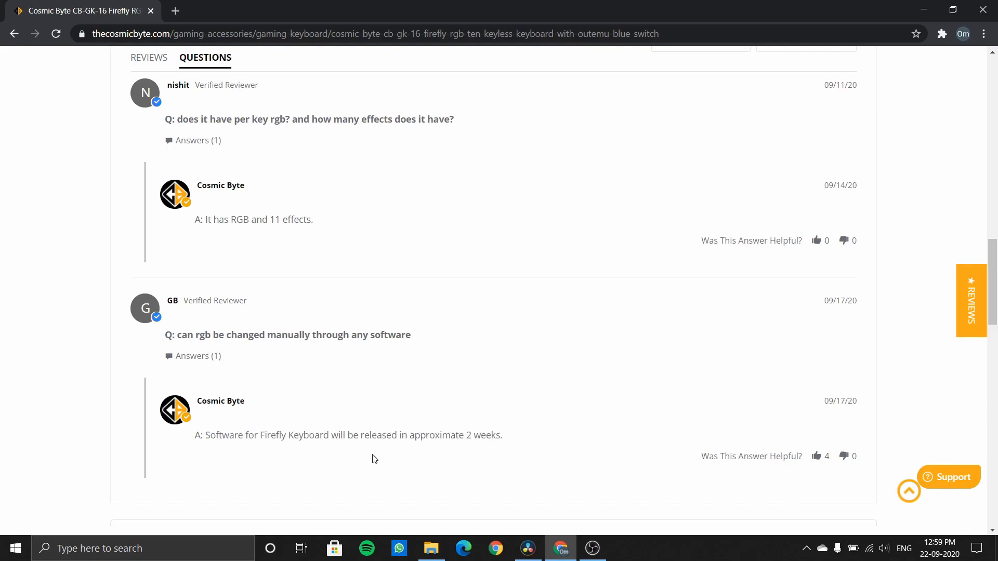
pyautogui.moveTo(263, 437)
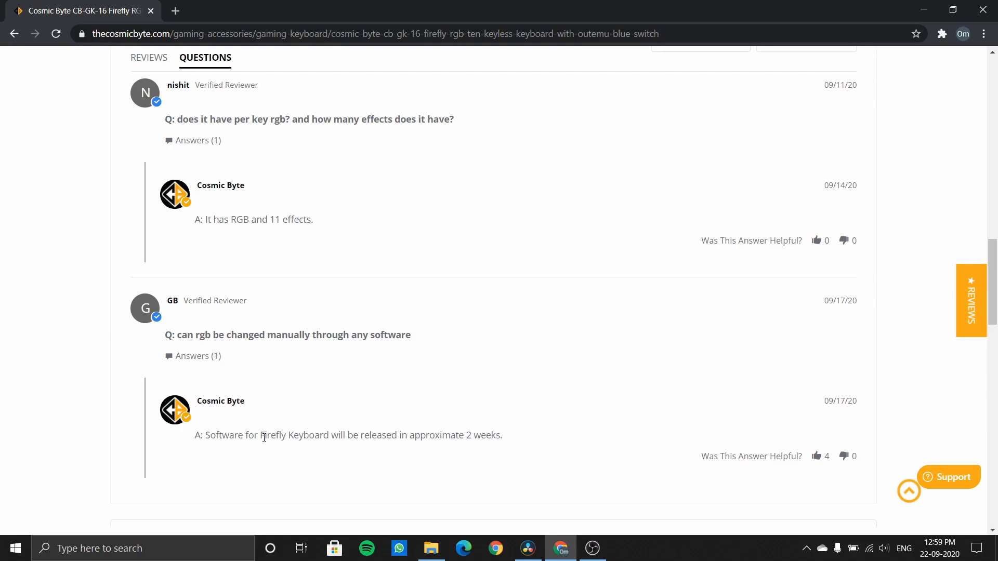
pyautogui.moveTo(316, 434)
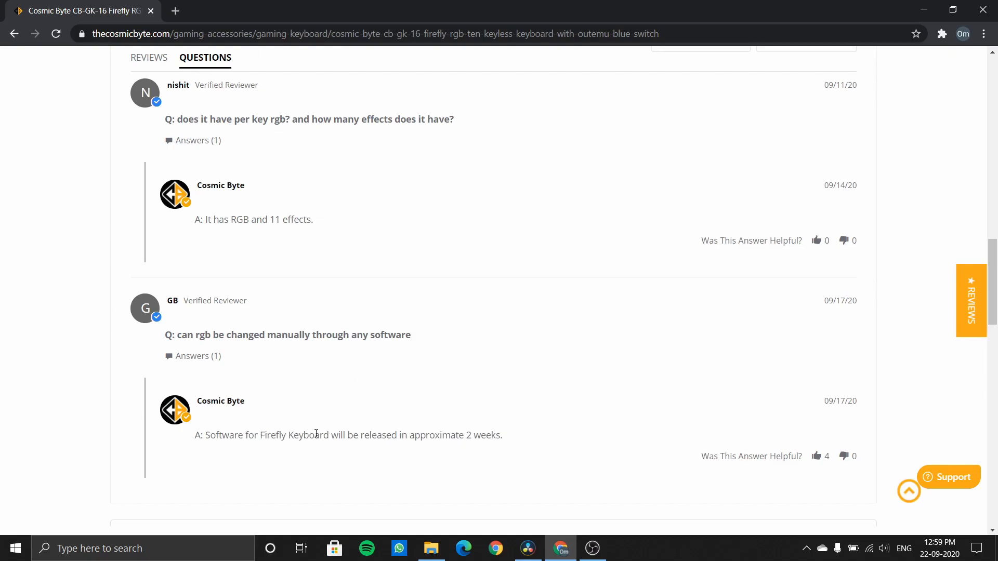
pyautogui.moveTo(575, 505)
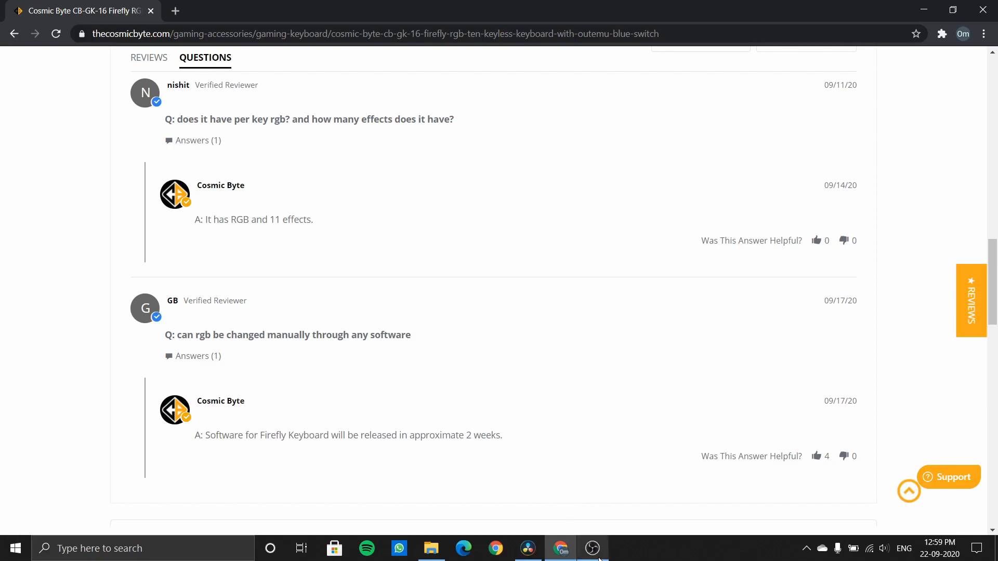
pyautogui.click(592, 547)
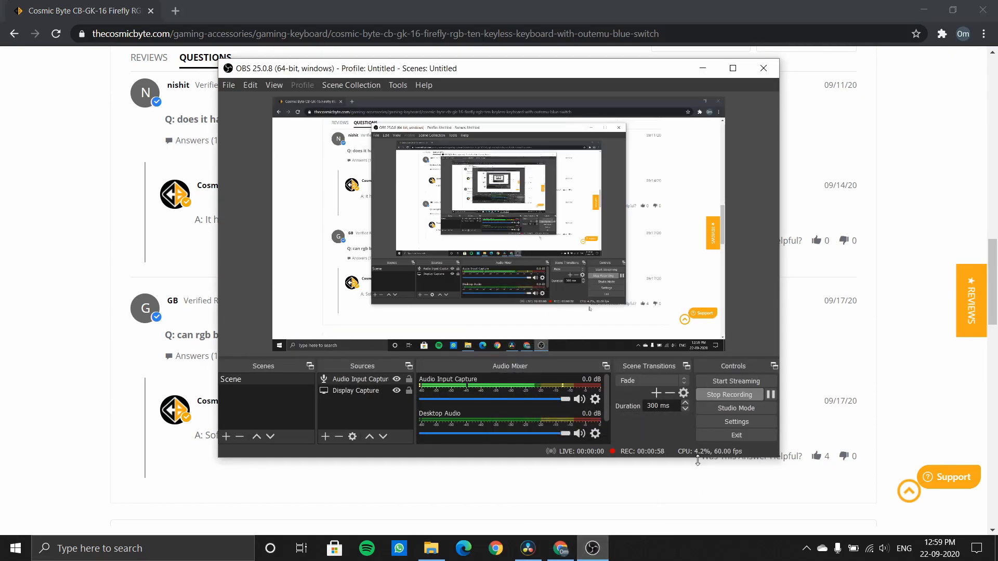